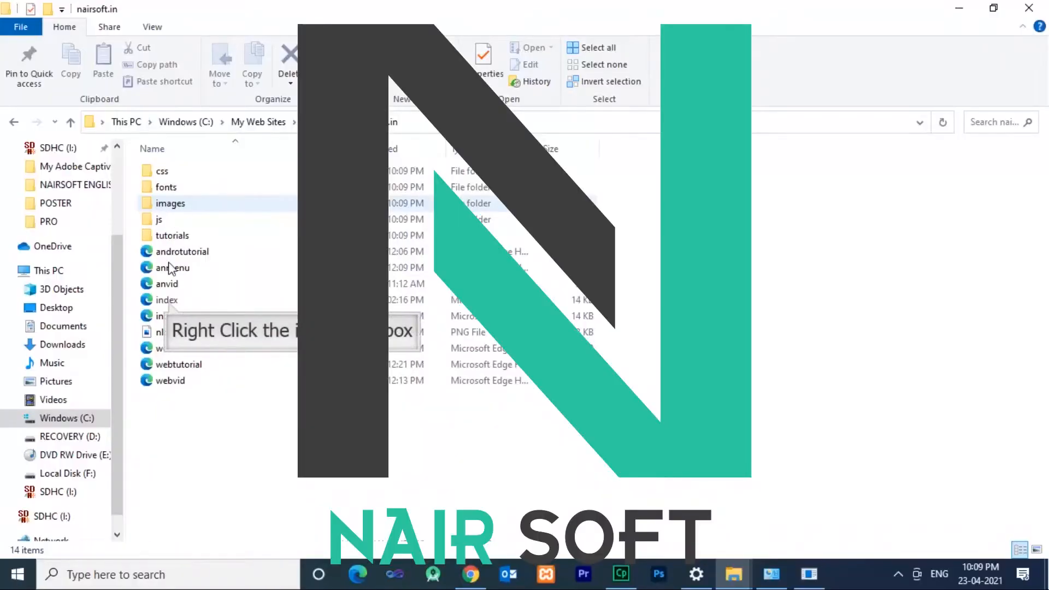
View the offline NairSoft index.html in Chrome and dismiss the Contact us popup.
right_click(166, 300)
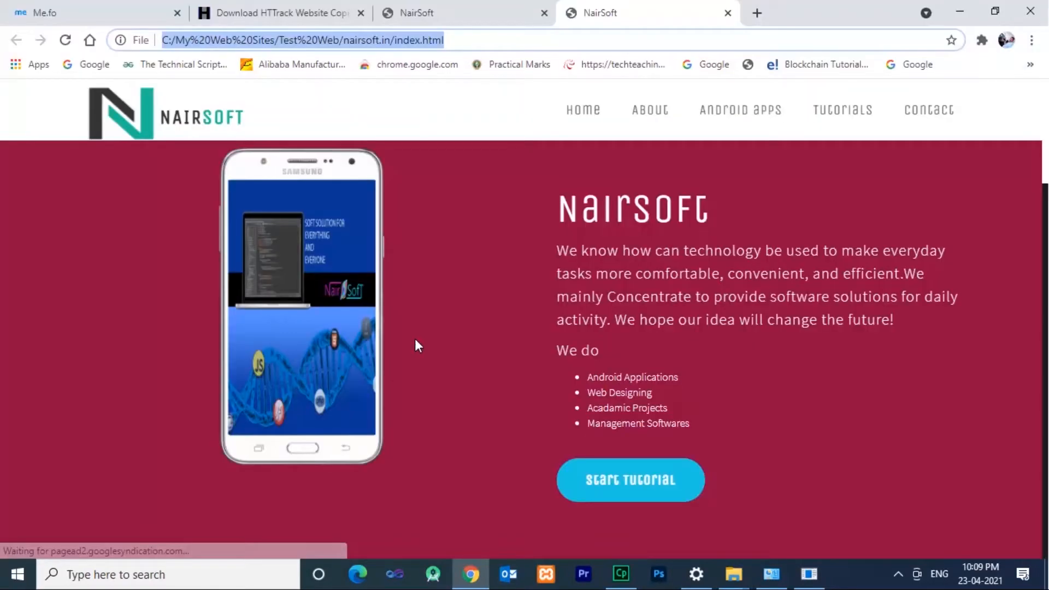
scroll("down", 3)
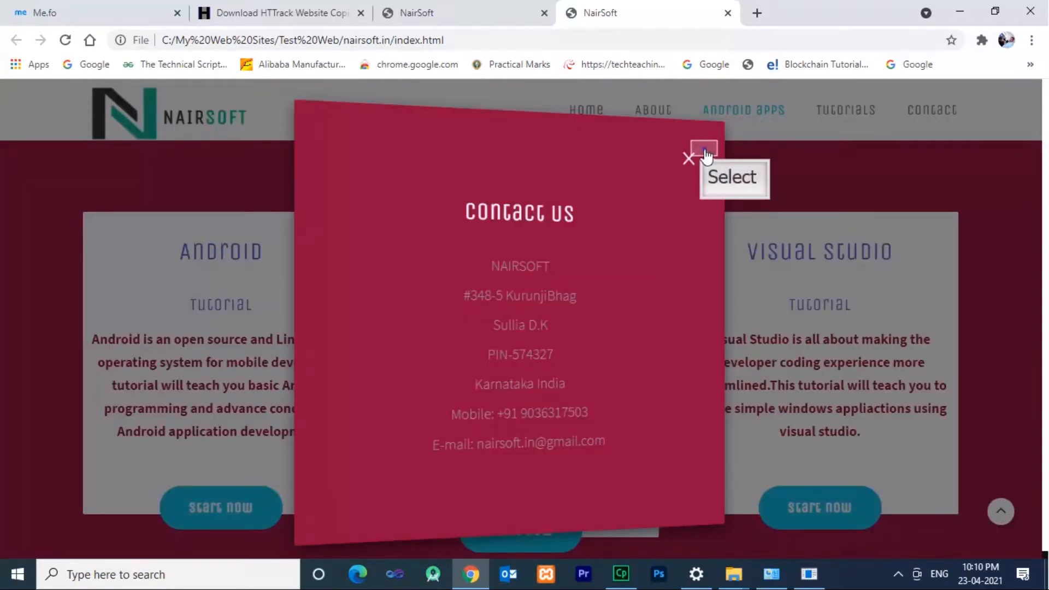
left_click(687, 158)
type("h")
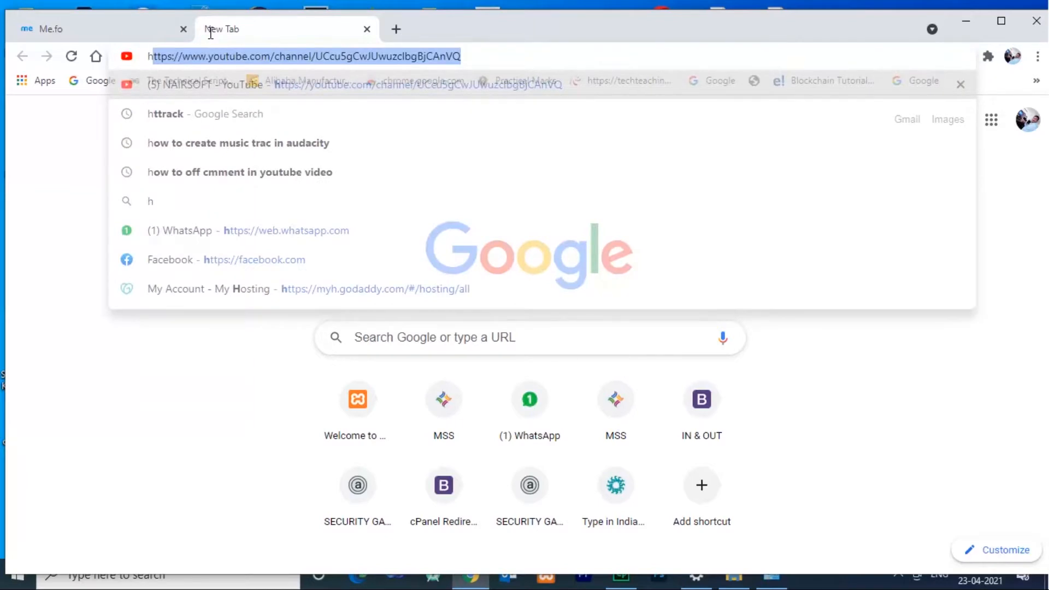
Search Google for httrack and follow the HTTrack Website Copier Download sitelink.
type("tt")
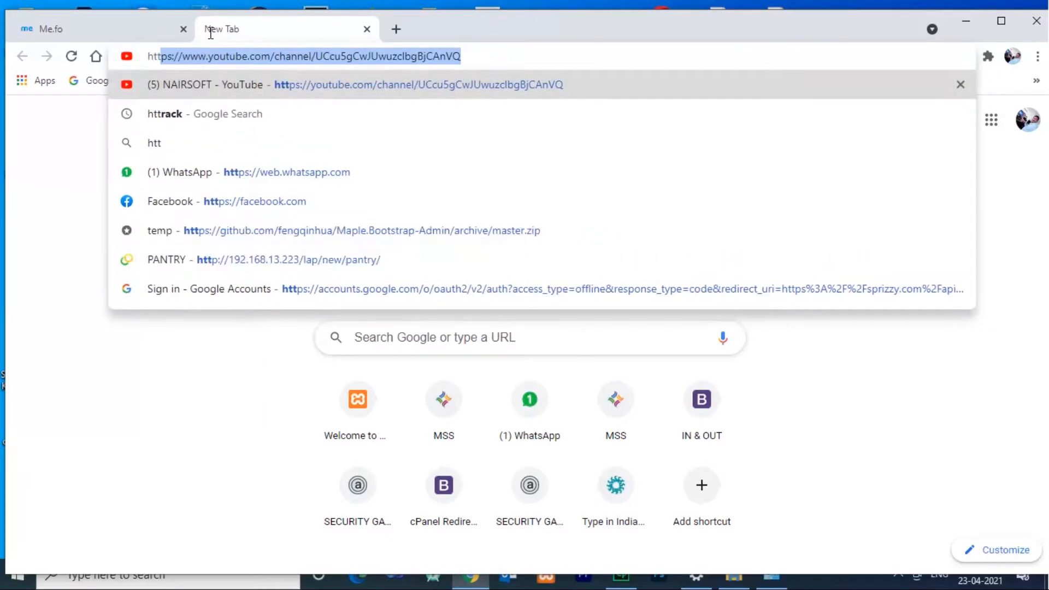
type("httrack&aqs=chrome.0.69i59j69i60l3.5665j0j7&sourceid=chrome&ie=UTF-8")
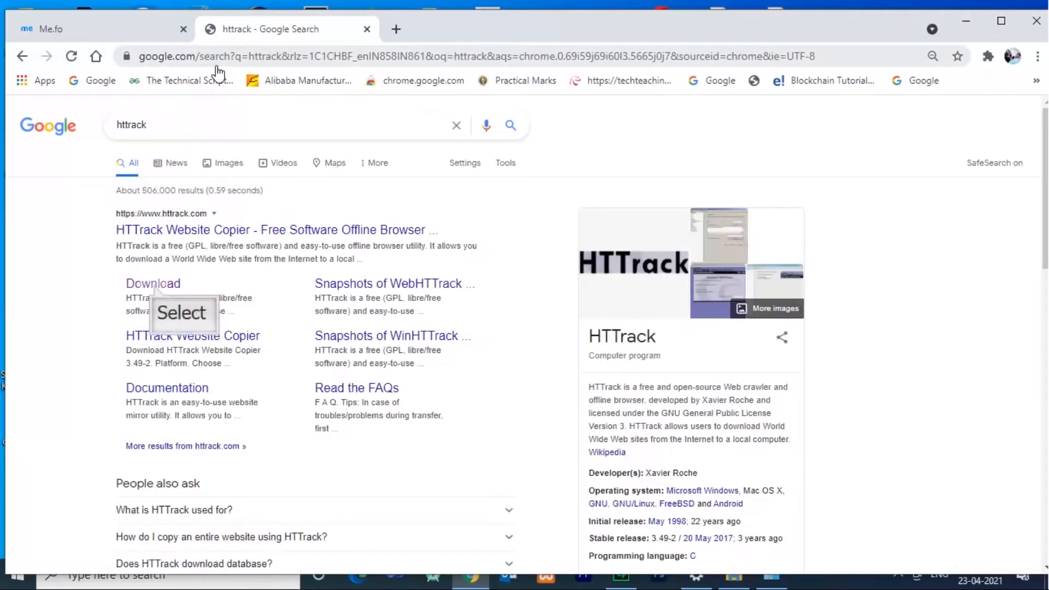
mouse_move(163, 168)
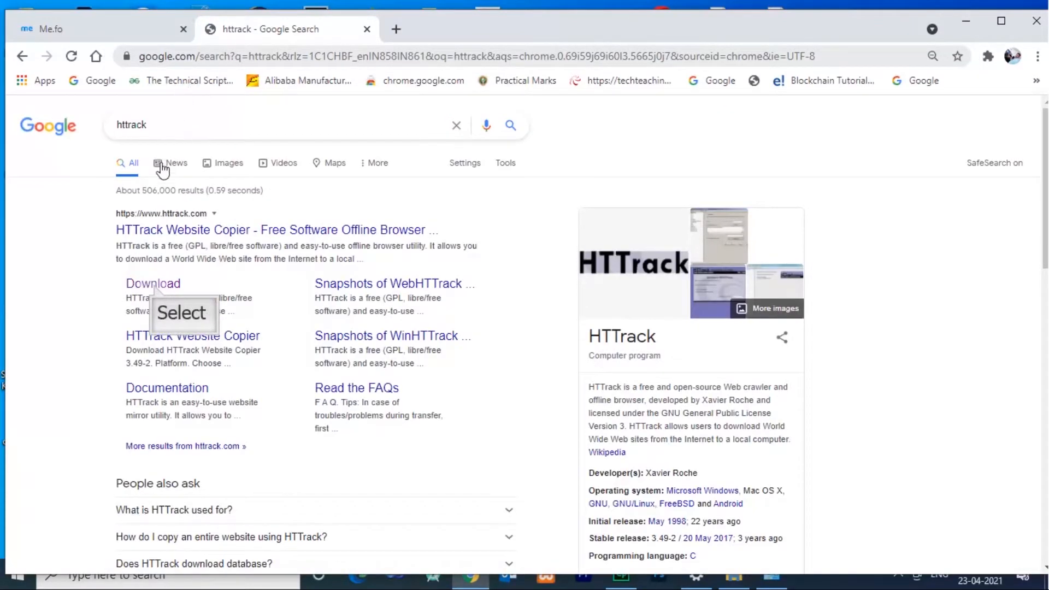
left_click(153, 283)
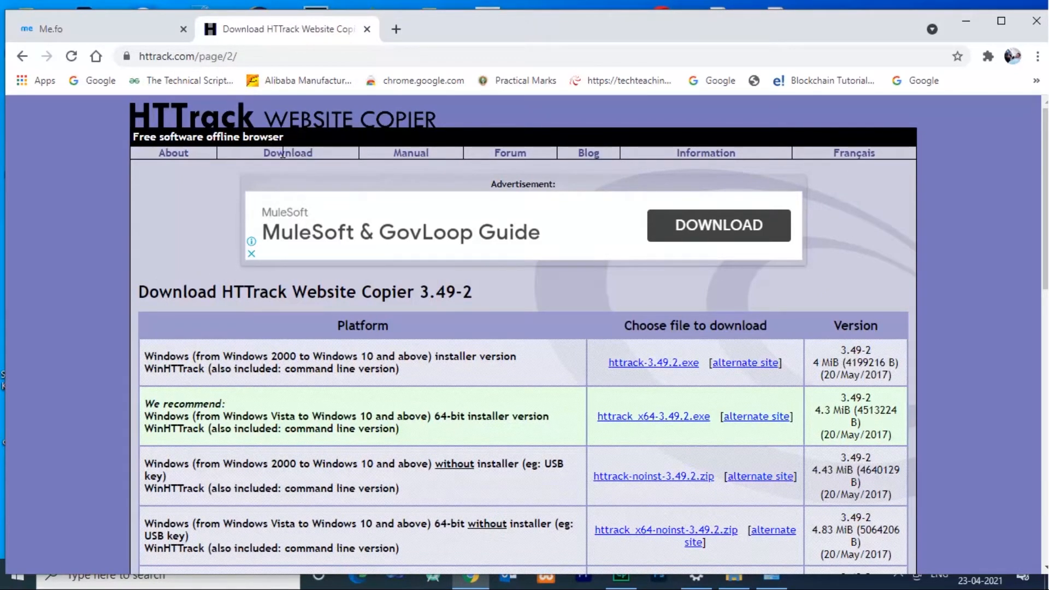
Download httrack-3.49.2.exe, keep it despite the warning, and show it in its folder.
scroll("down", 3)
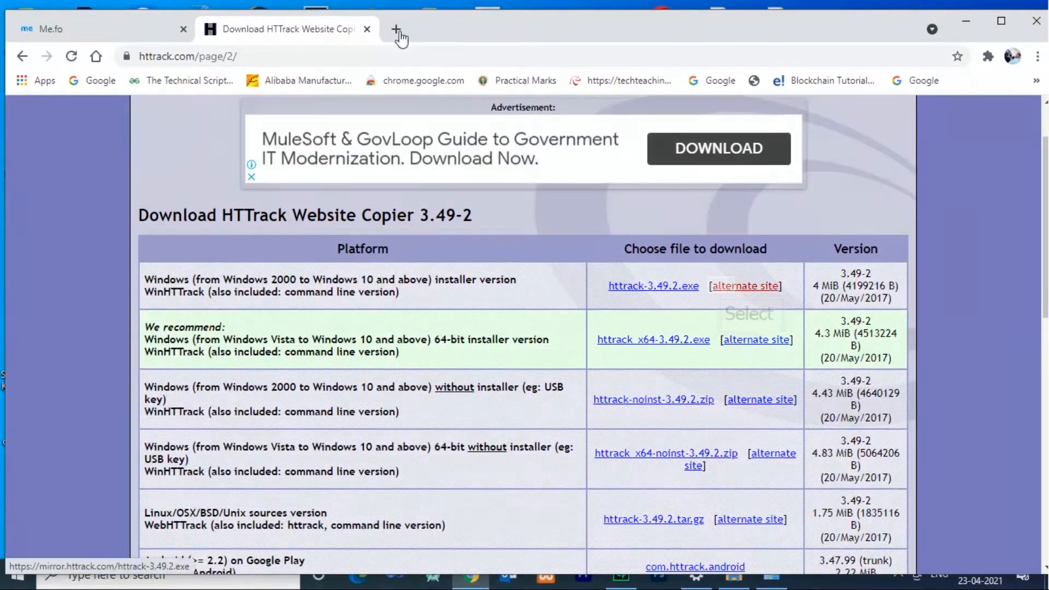
left_click(652, 285)
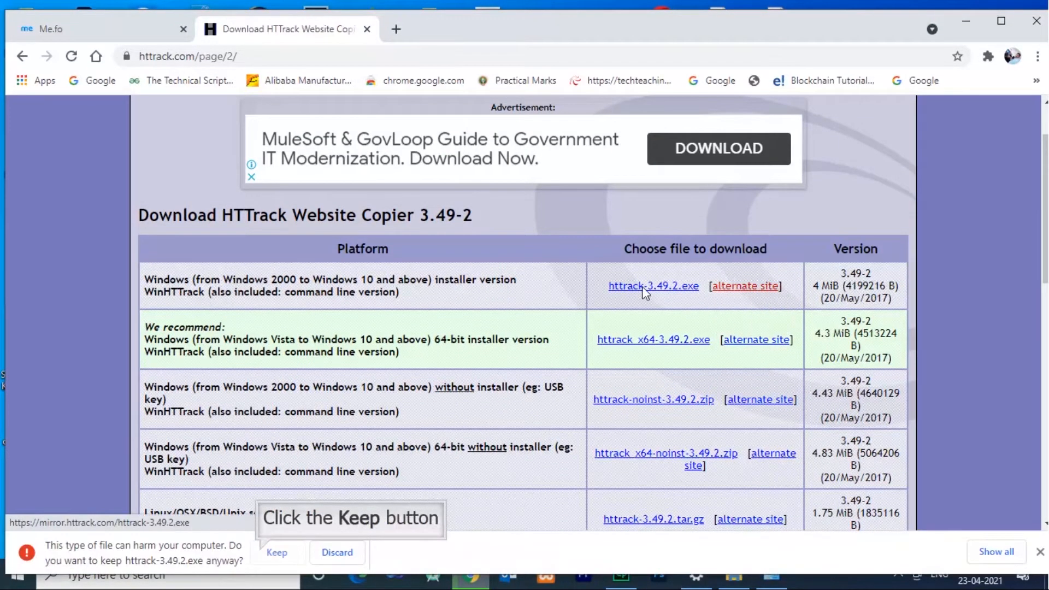
left_click(276, 551)
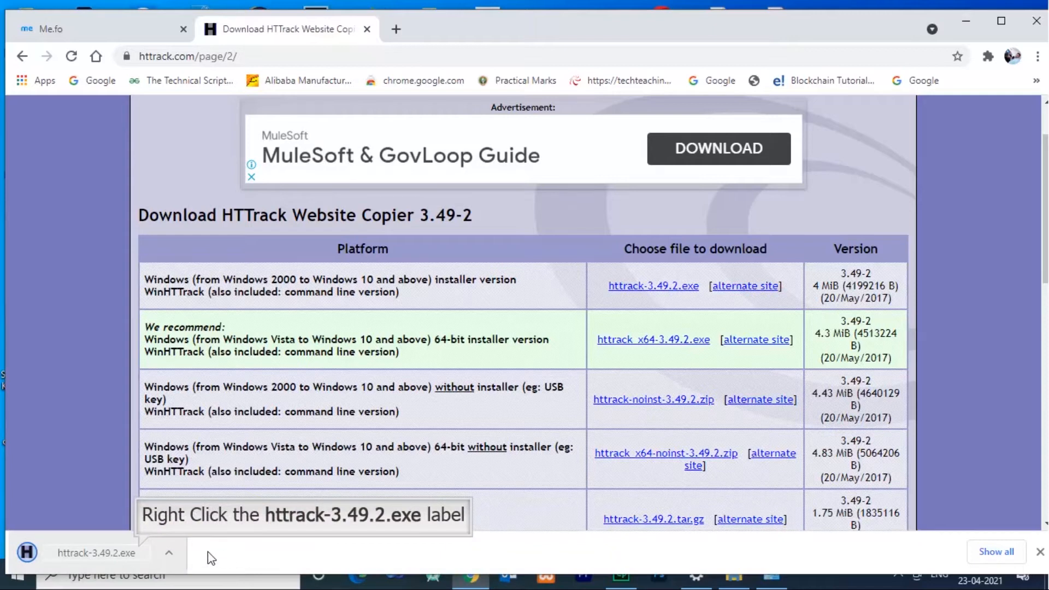
right_click(96, 552)
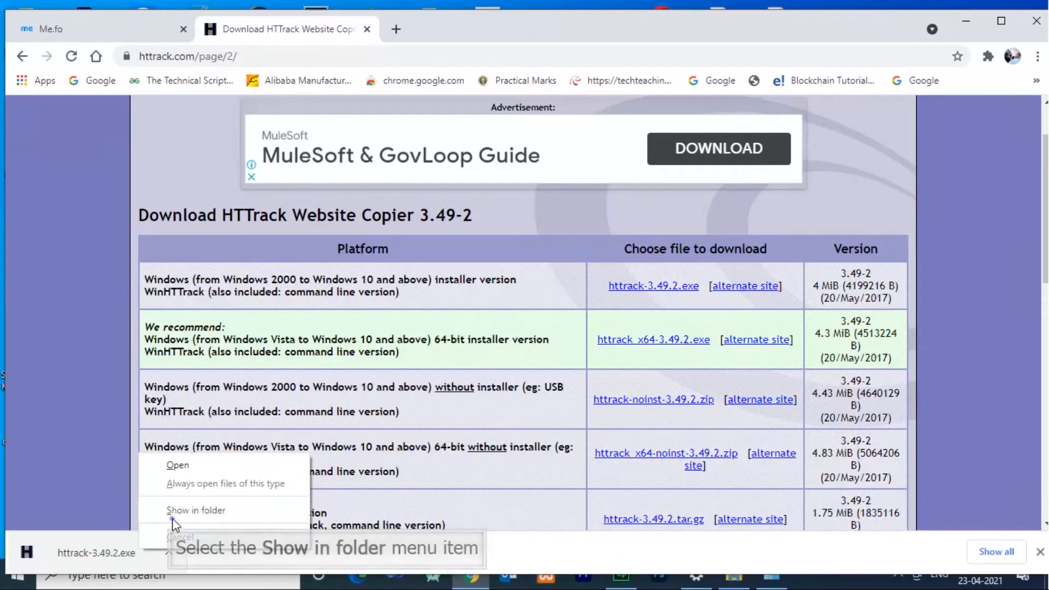
left_click(196, 510)
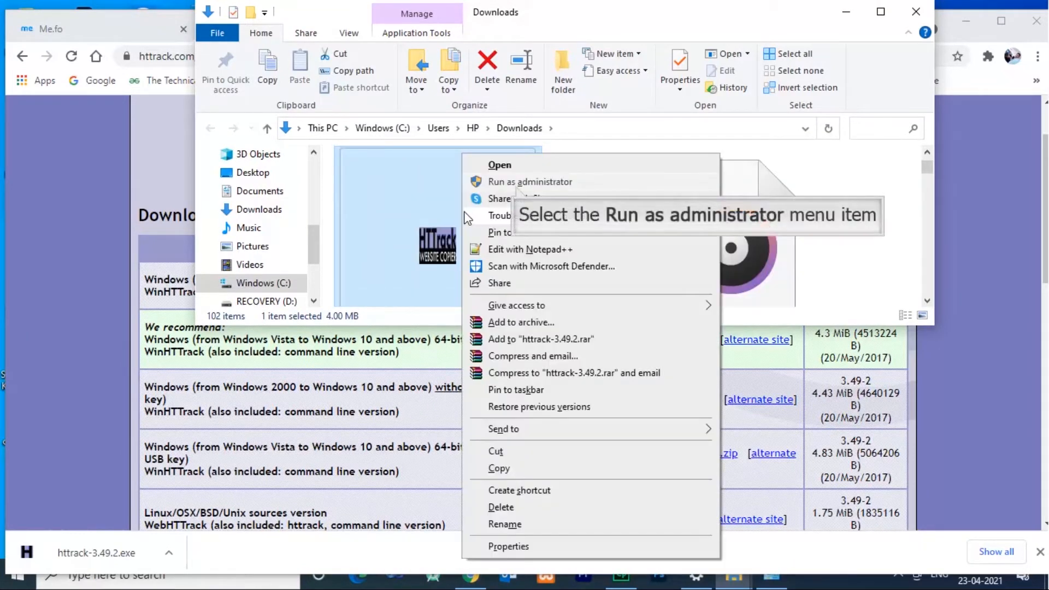
Run the installer as administrator, accept the license, keep defaults and finish launching WinHTTrack.
left_click(529, 181)
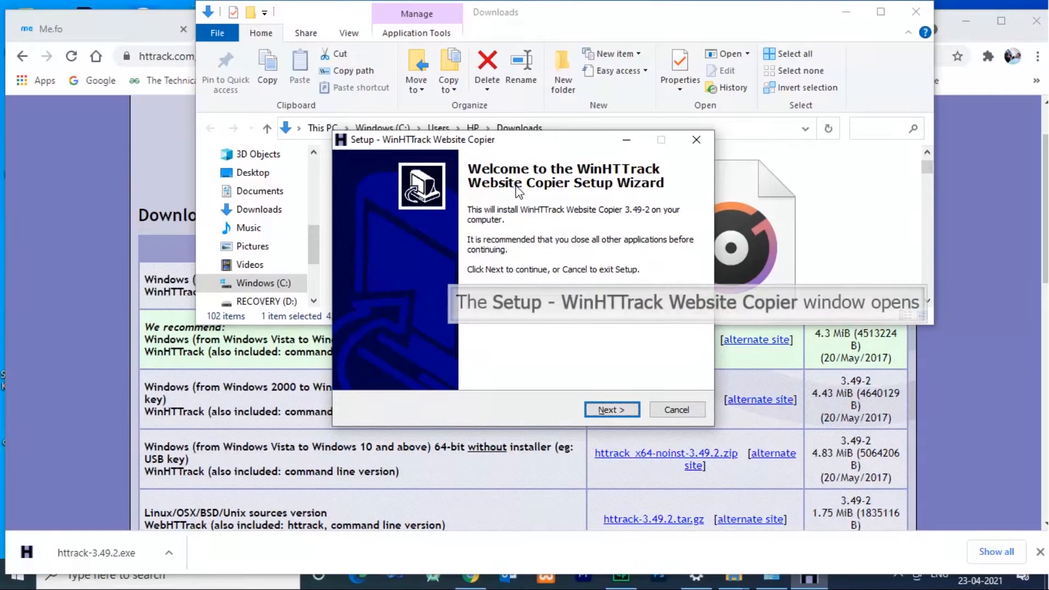
left_click(610, 408)
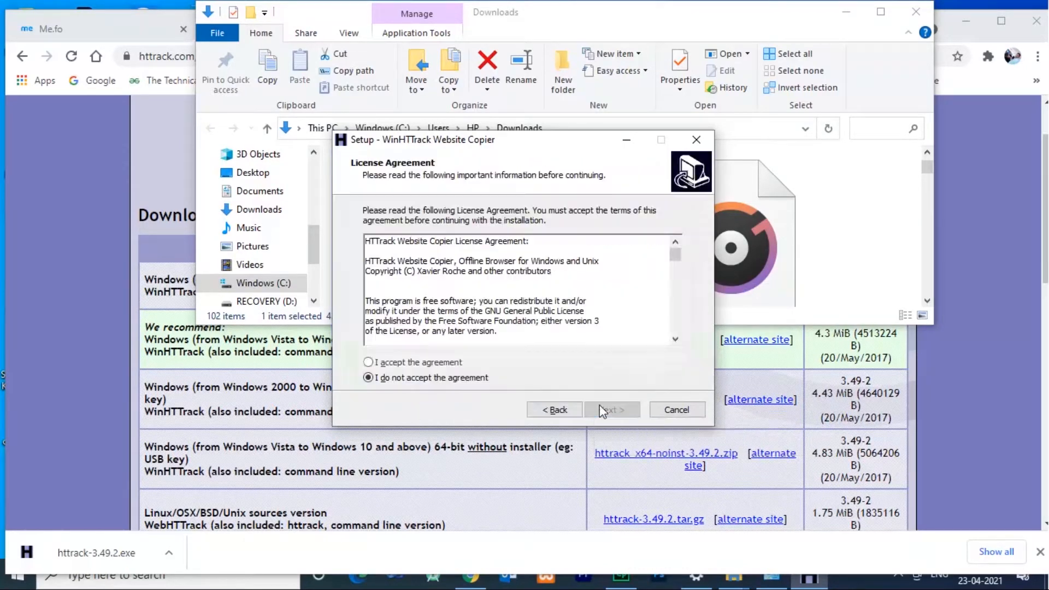
left_click(367, 361)
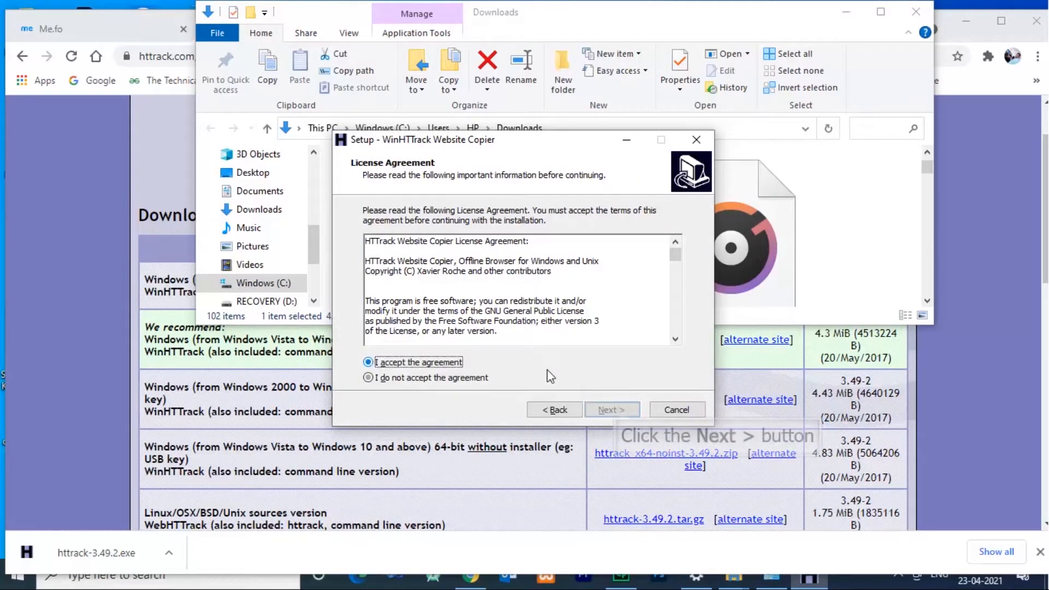
left_click(611, 410)
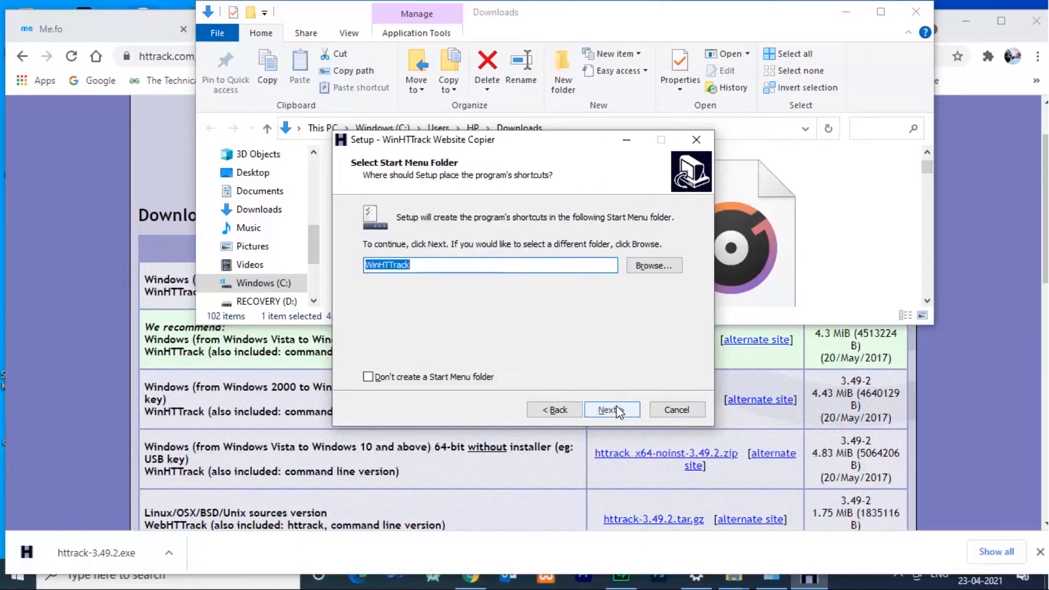
left_click(608, 409)
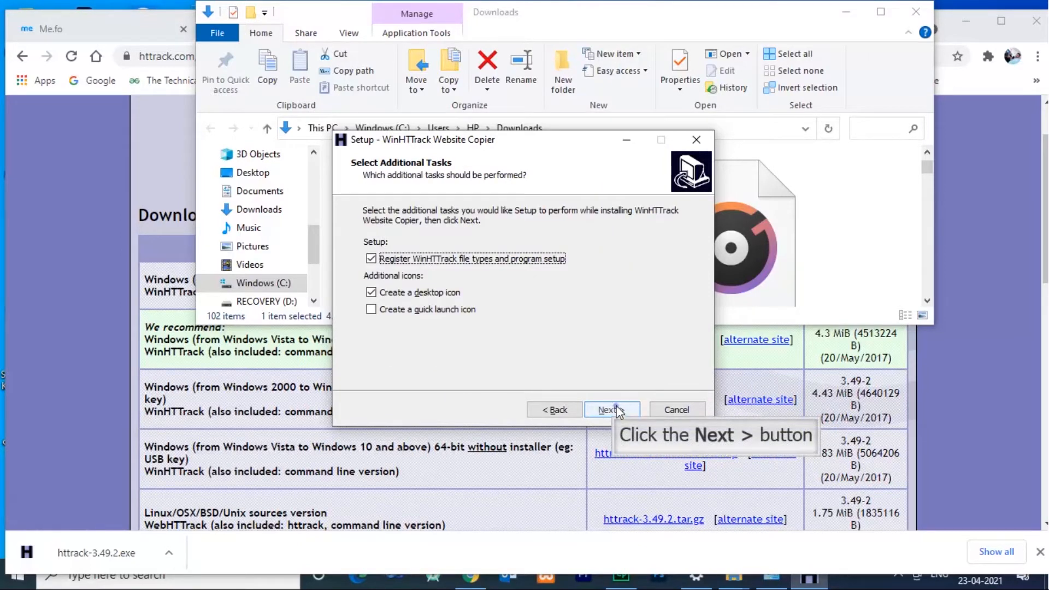
left_click(608, 409)
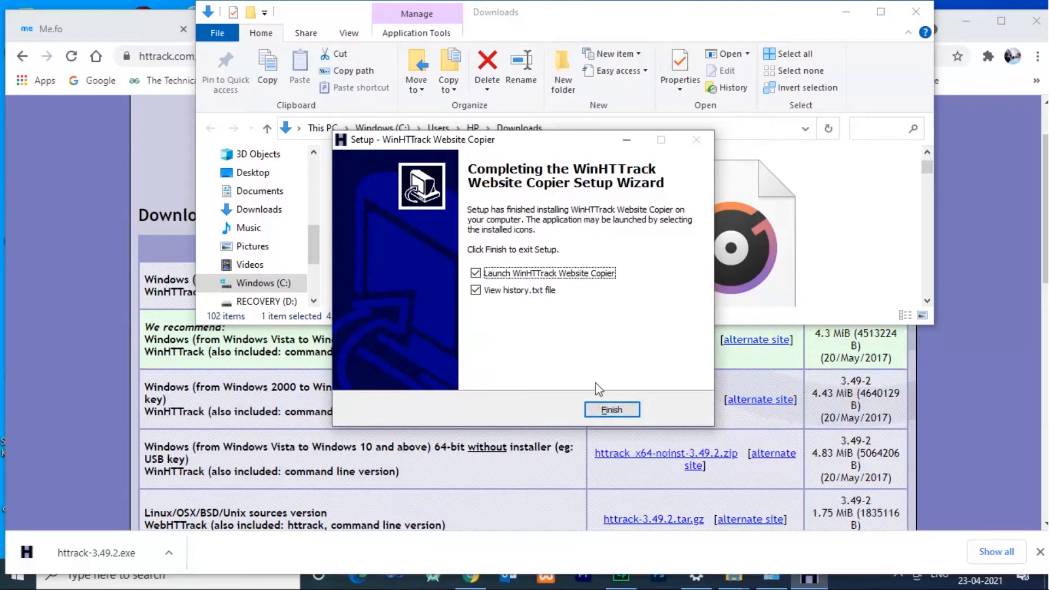
left_click(611, 410)
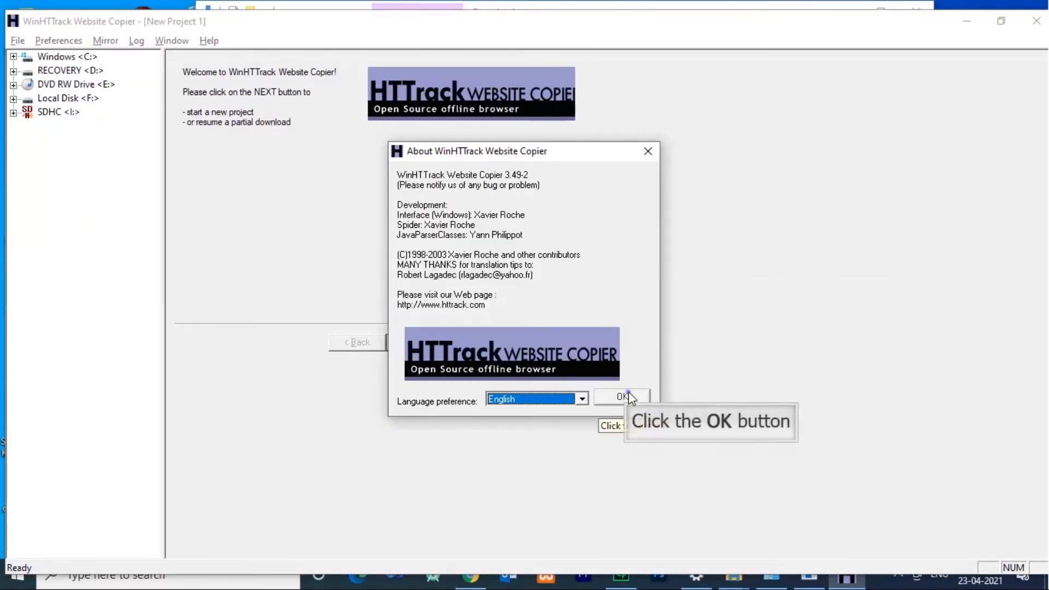
Confirm English in the About dialog and proceed past the welcome page to a new project.
left_click(620, 396)
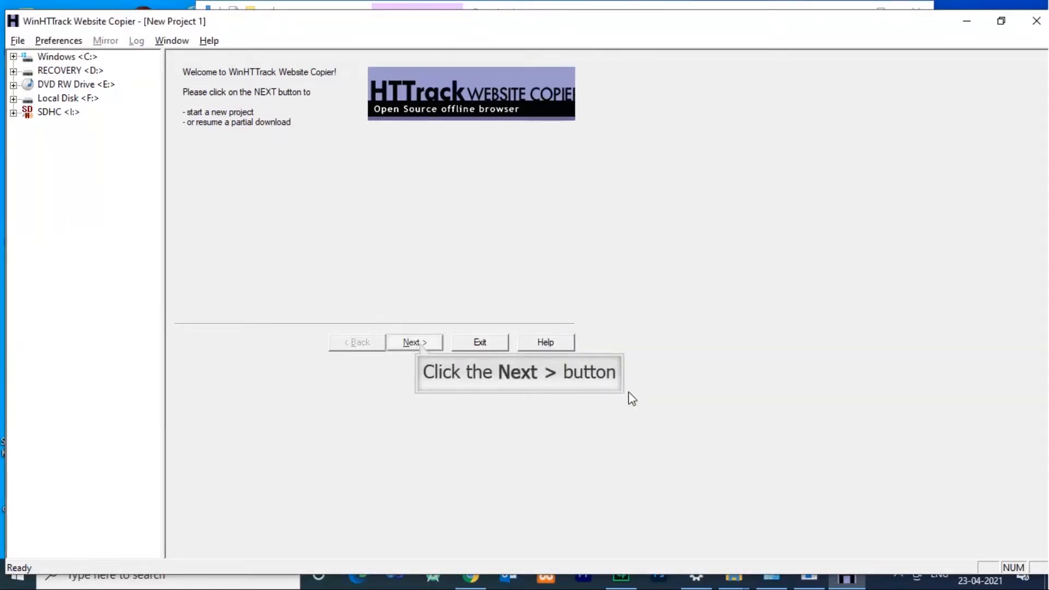
mouse_move(472, 384)
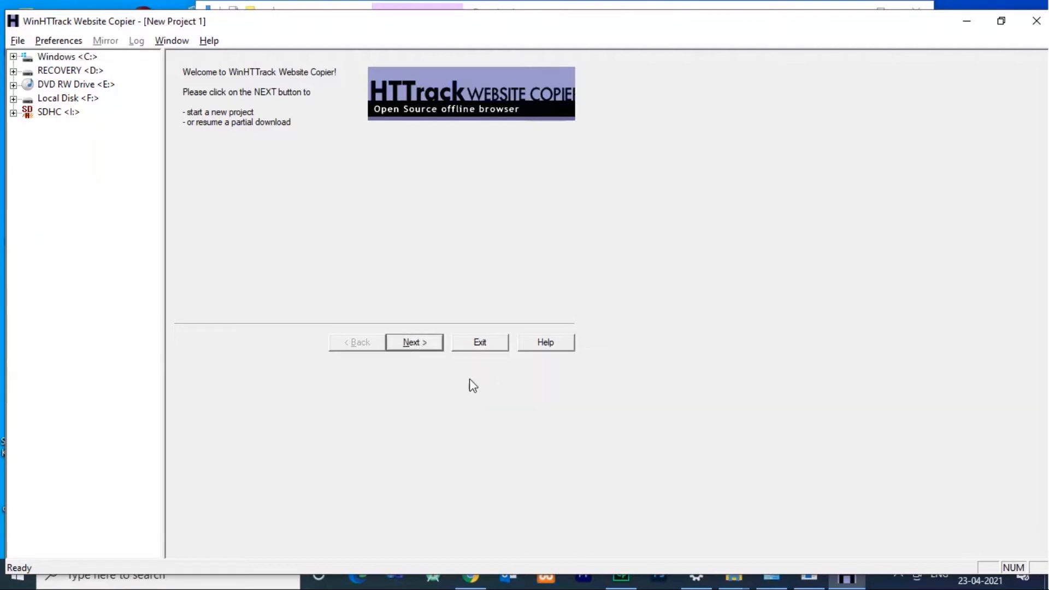
left_click(413, 341)
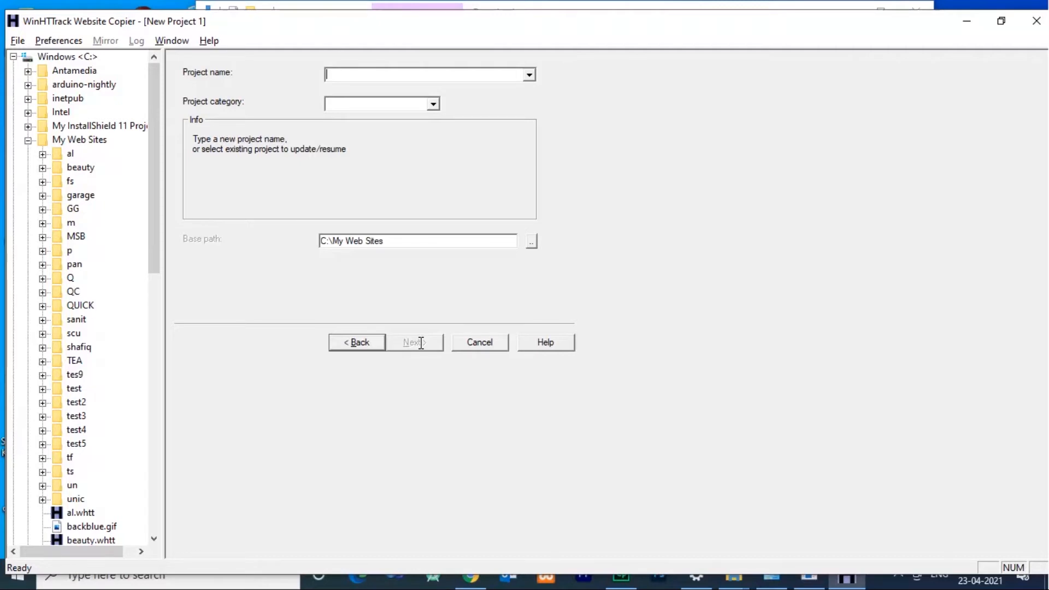
Name the project Test Web in category web under C:\My Web Sites and continue to Mirroring Mode.
type("Test Eb")
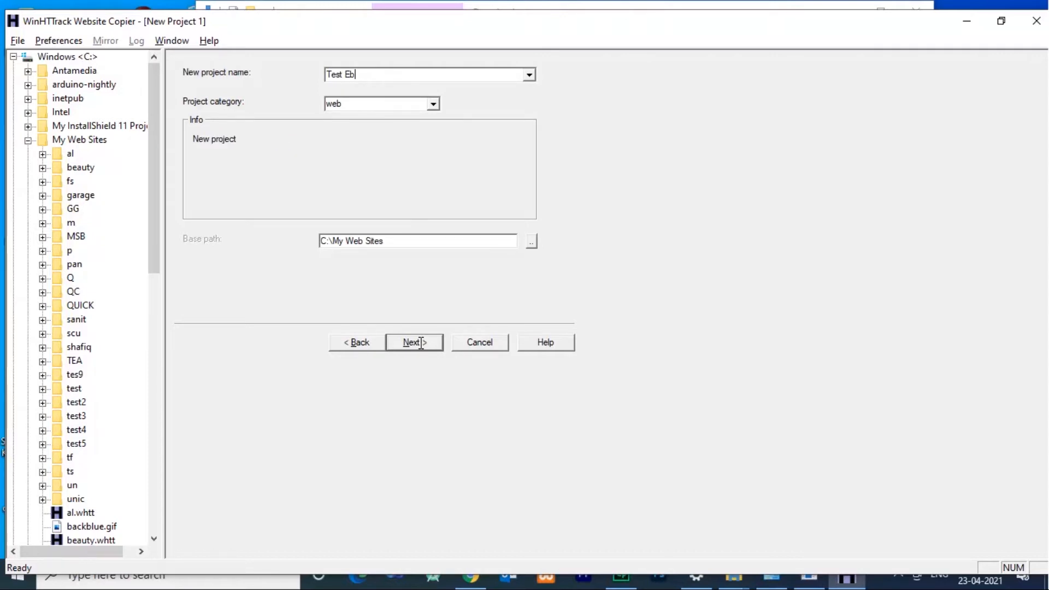
key("BackSpace")
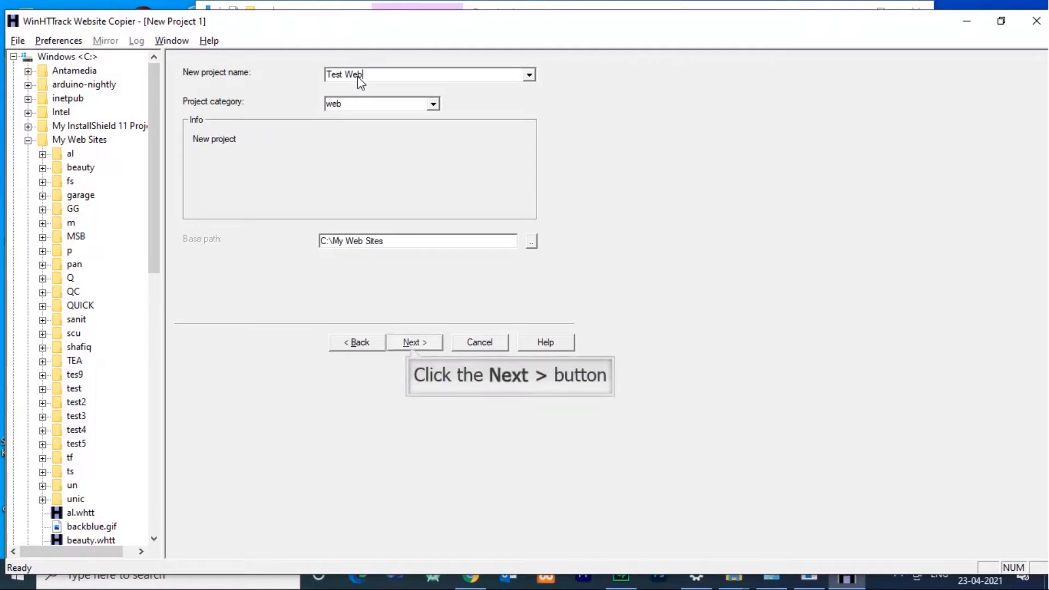
mouse_move(400, 165)
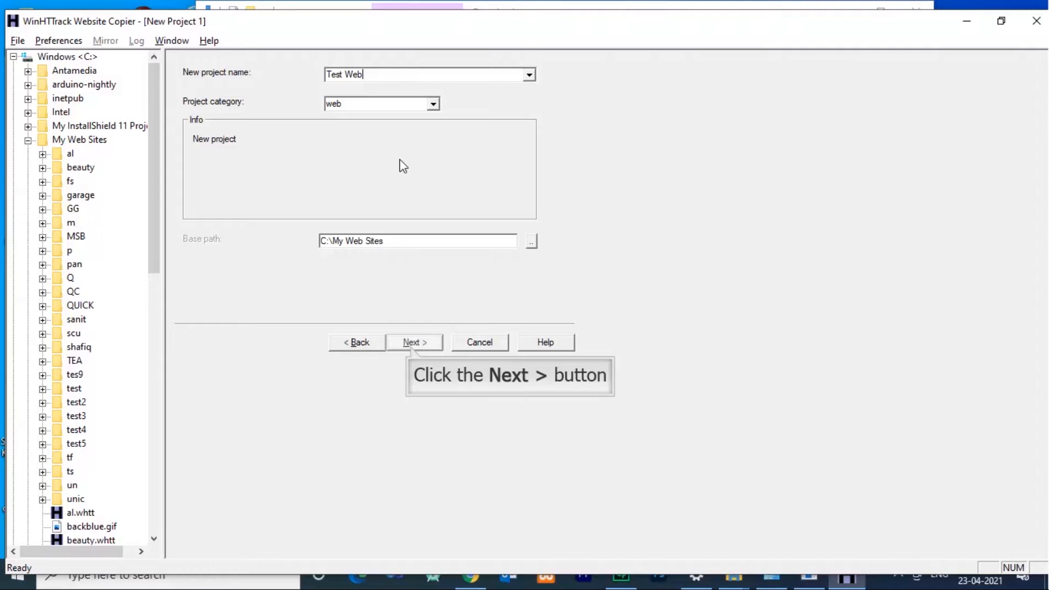
left_click(413, 341)
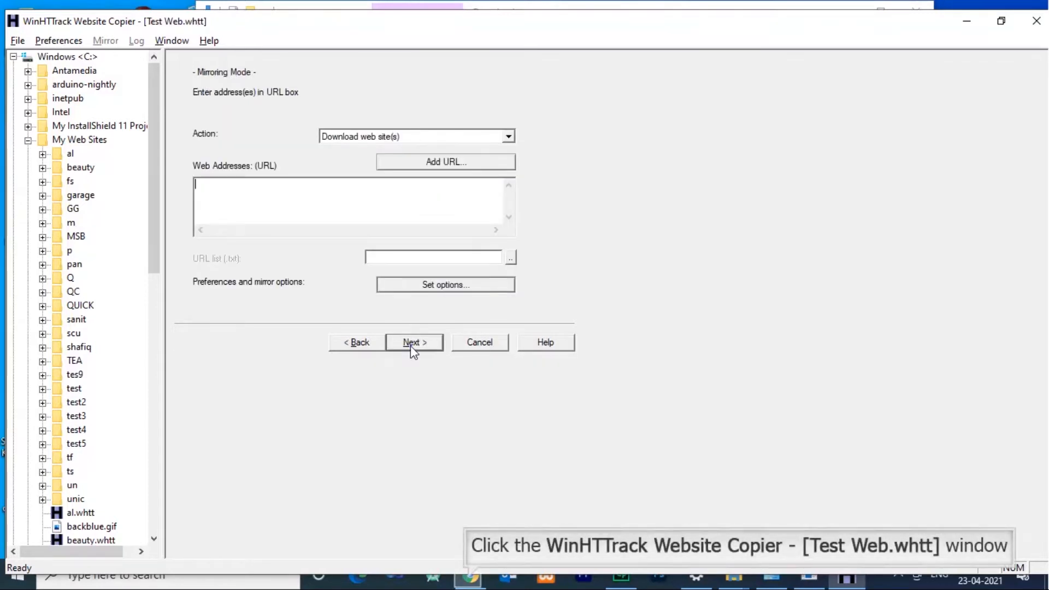
mouse_move(465, 457)
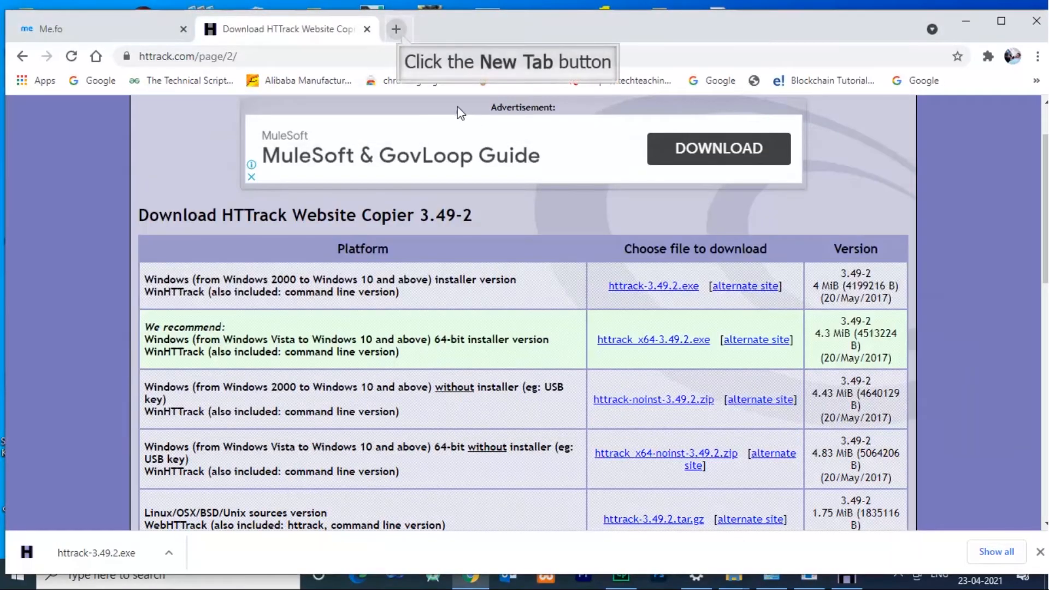
Load nairsoft.in in a new Chrome tab and select its address for copying.
left_click(395, 28)
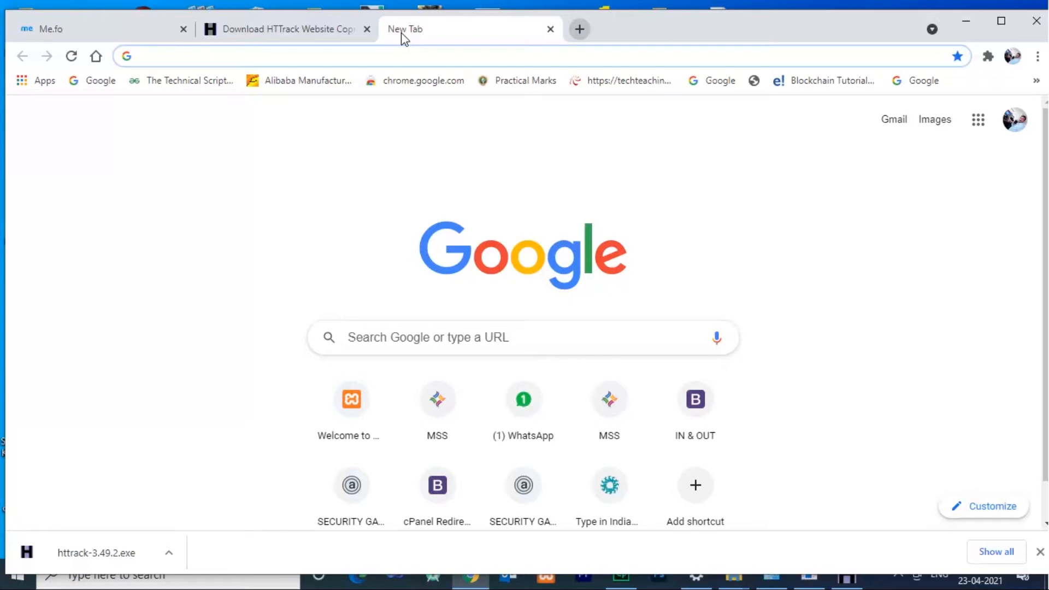
type("nairsoft.in/cpanel")
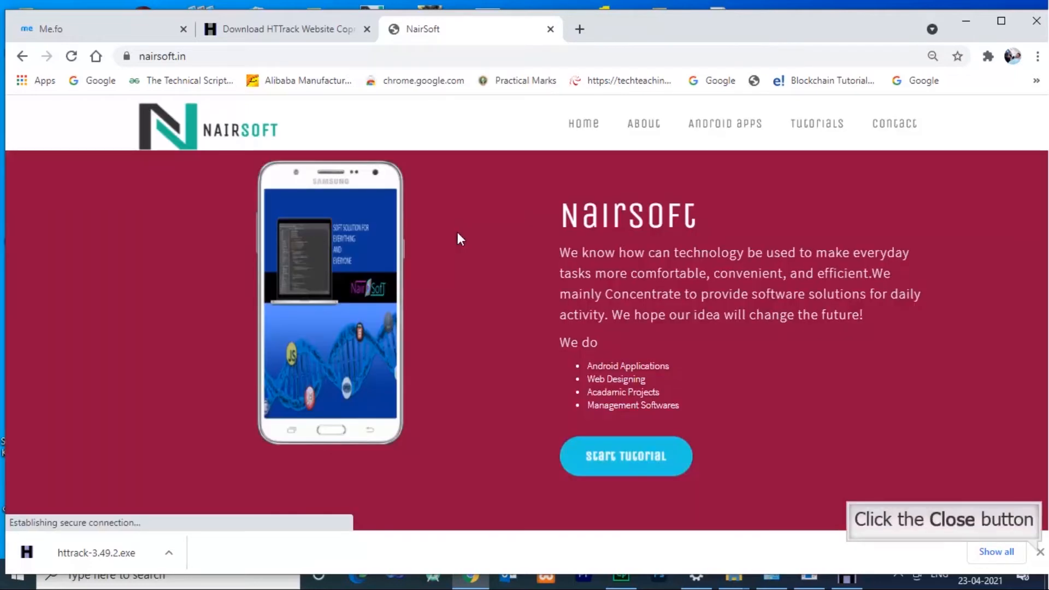
mouse_move(957, 363)
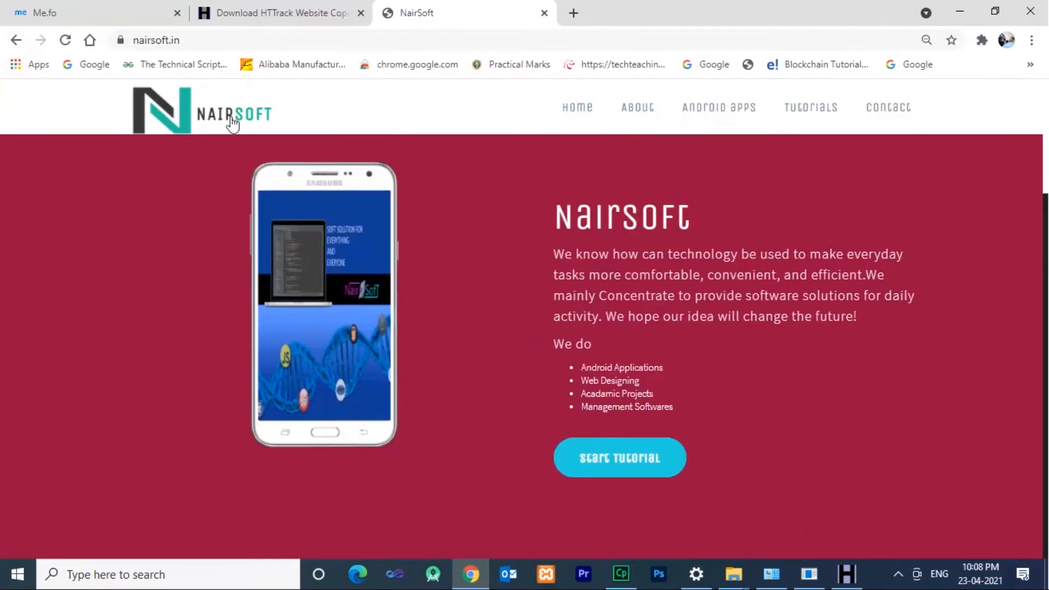
left_click(155, 40)
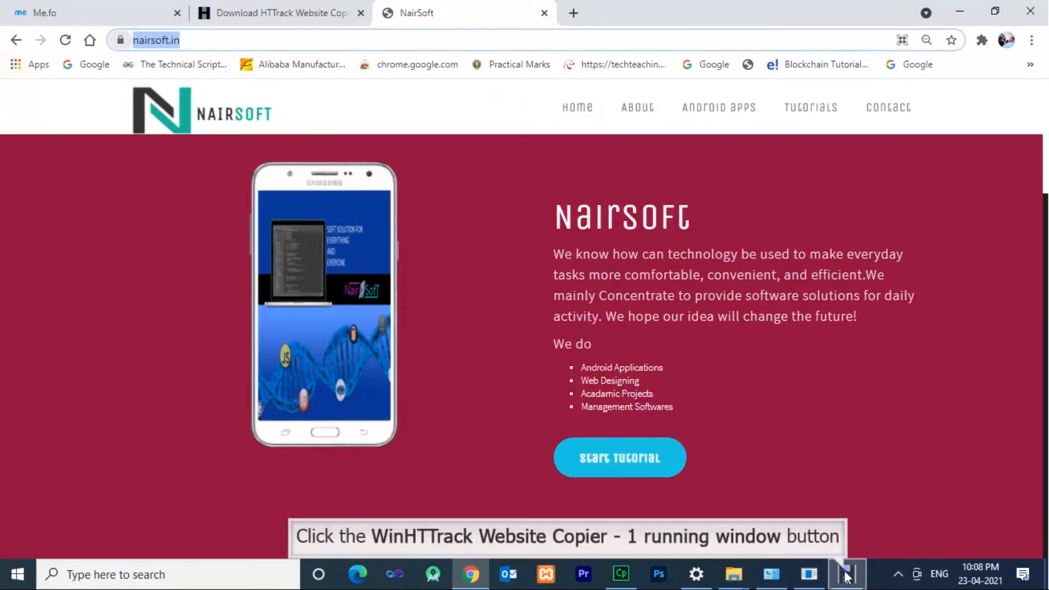
left_click(846, 573)
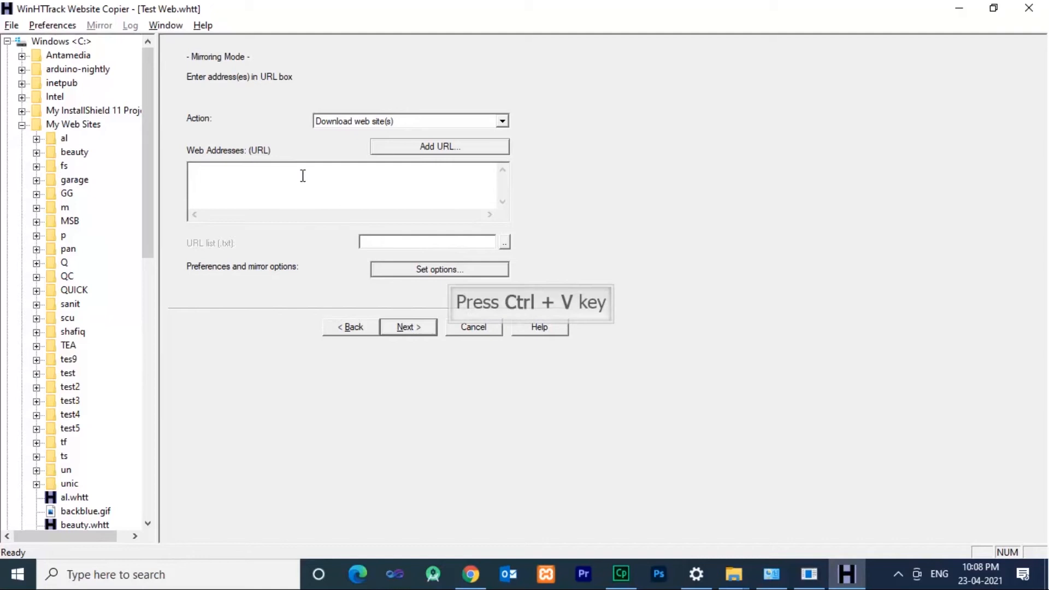
key("ctrl+v")
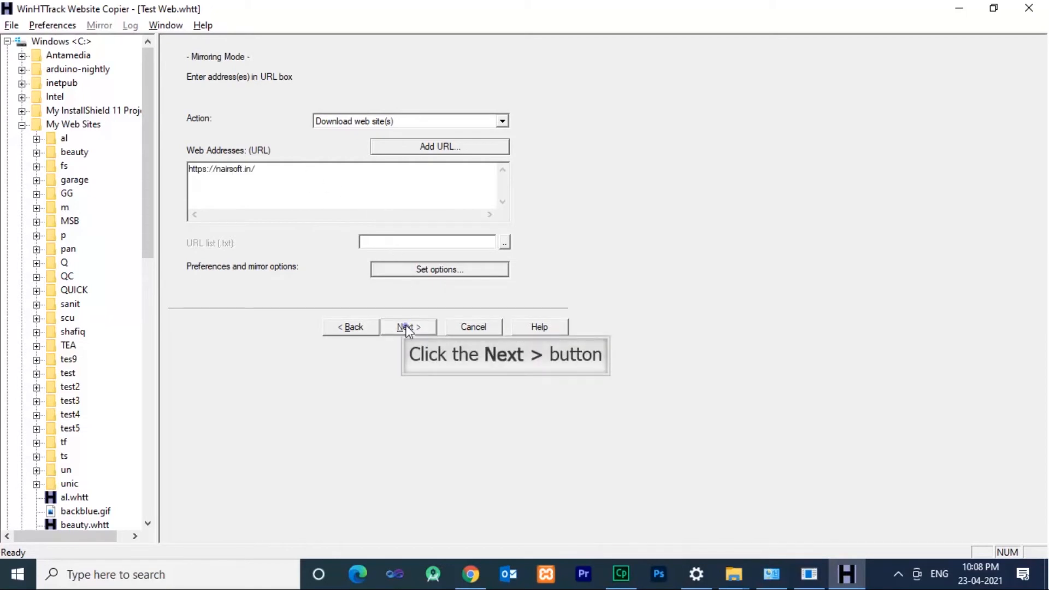
left_click(407, 327)
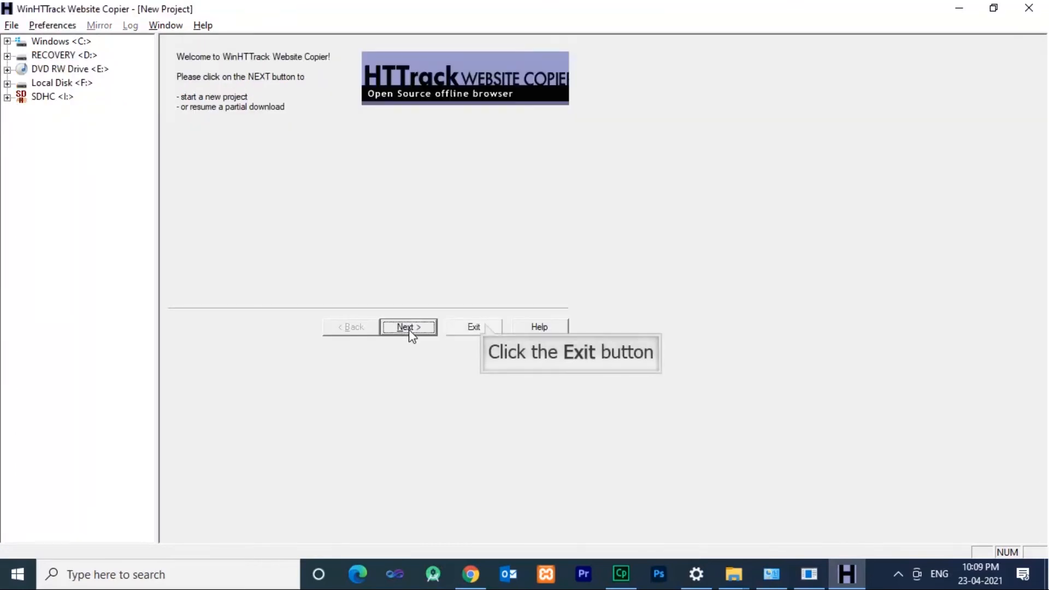
mouse_move(485, 328)
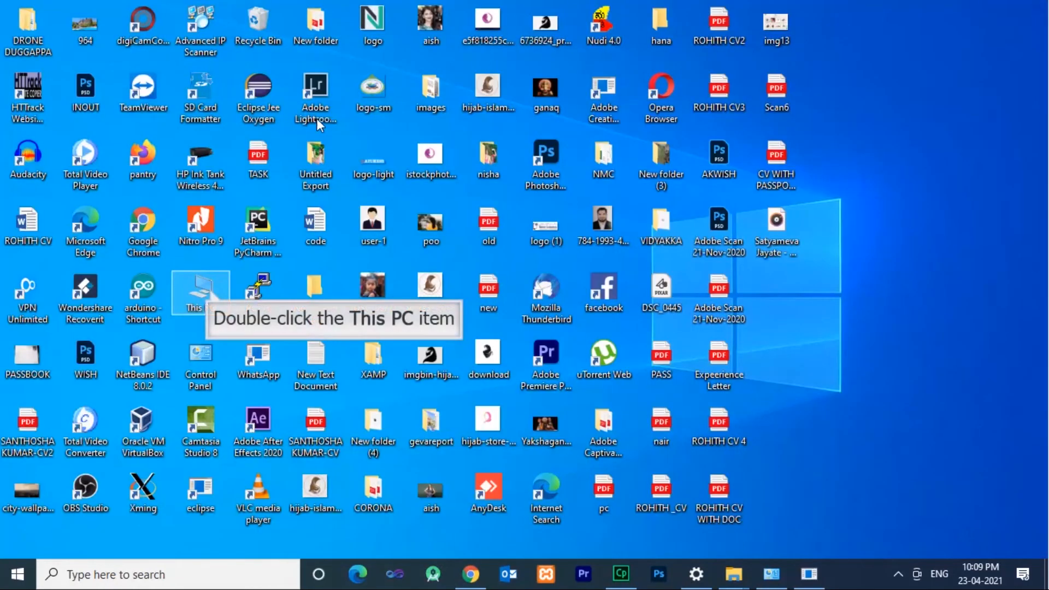
Navigate This PC to C:\My Web Sites\Test Web\nairsoft.in and bring up options for index.
double_click(200, 294)
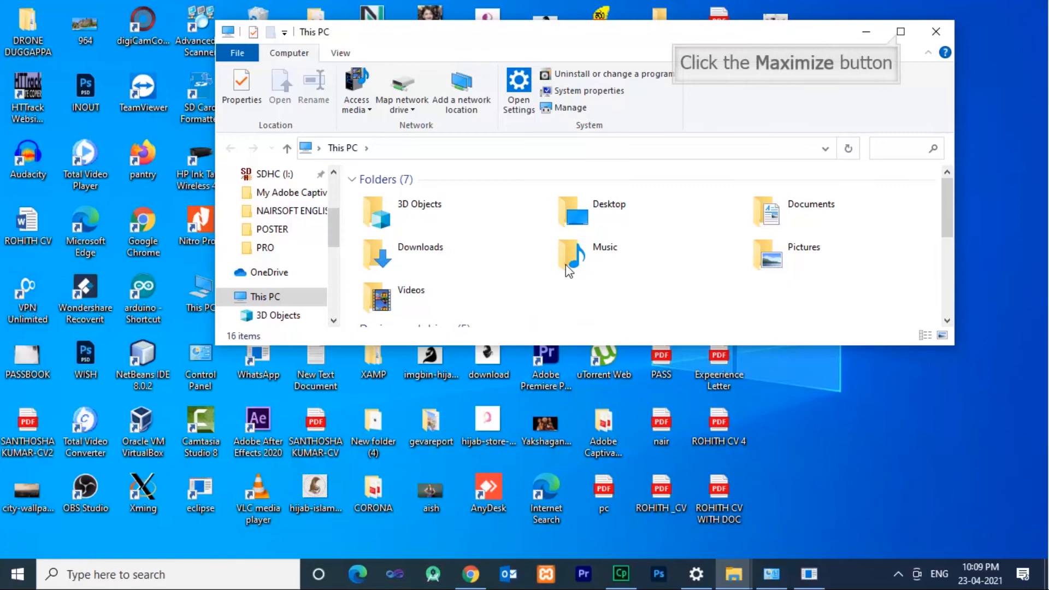
left_click(900, 31)
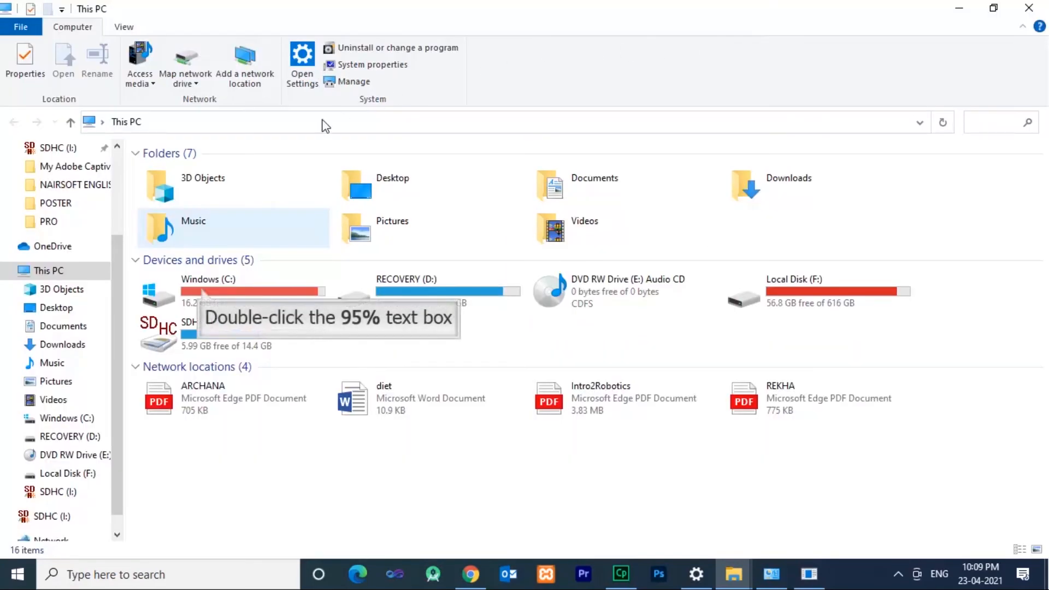
double_click(252, 291)
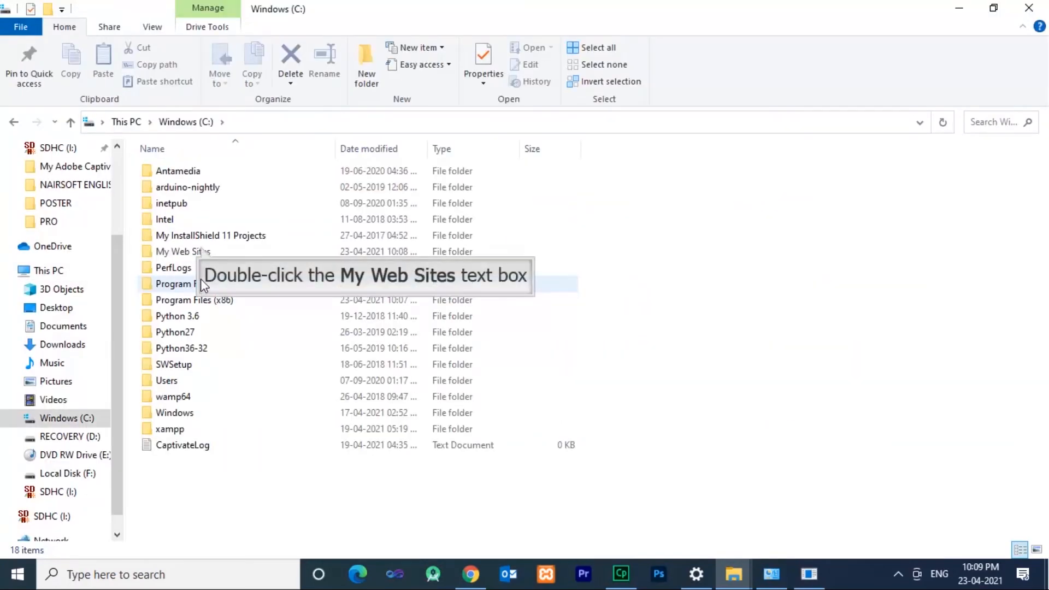
double_click(182, 251)
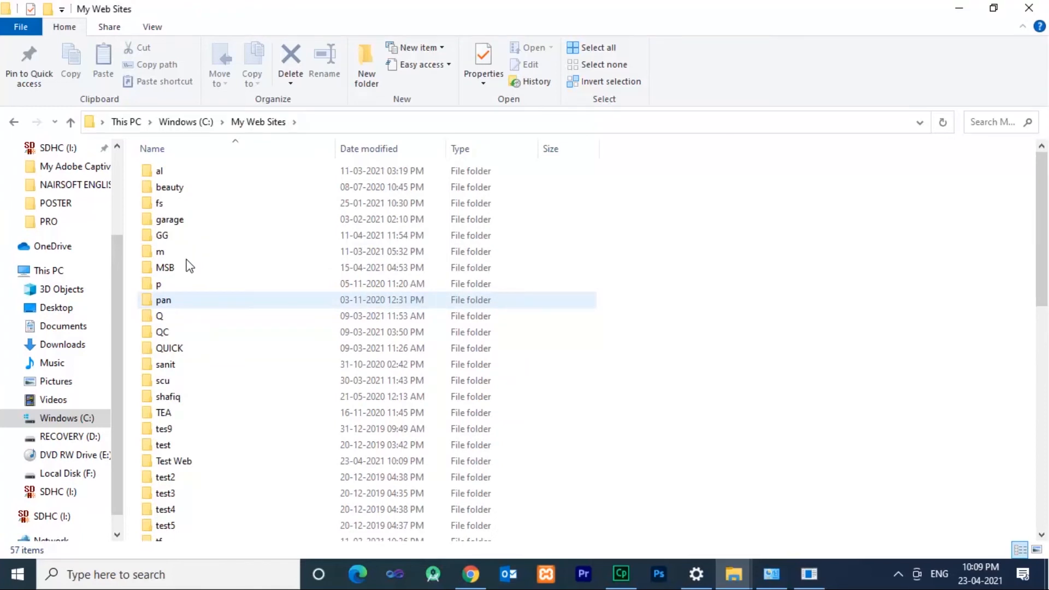
scroll("down", 3)
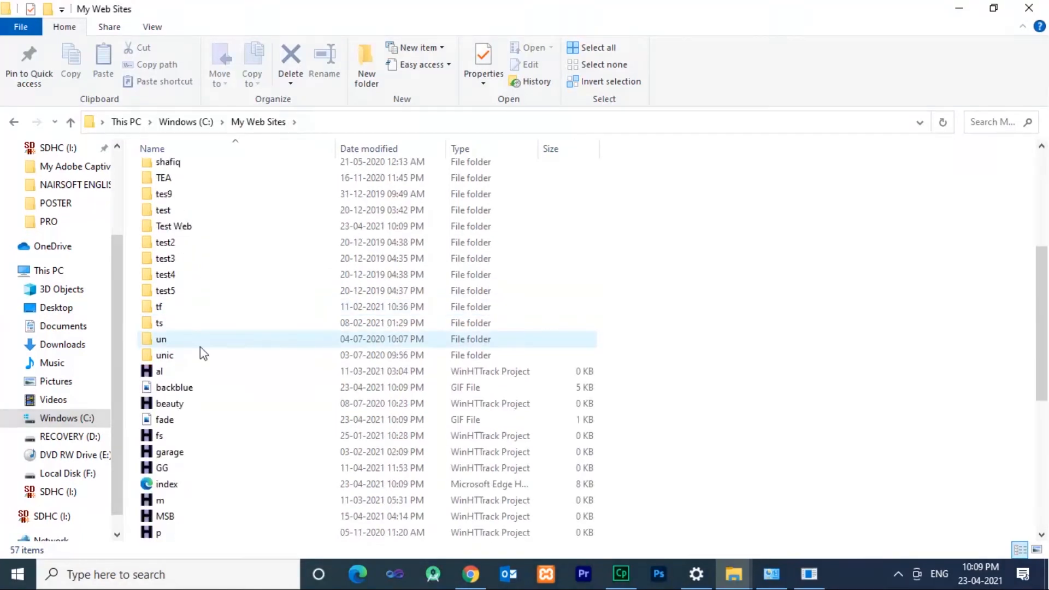
left_click(173, 359)
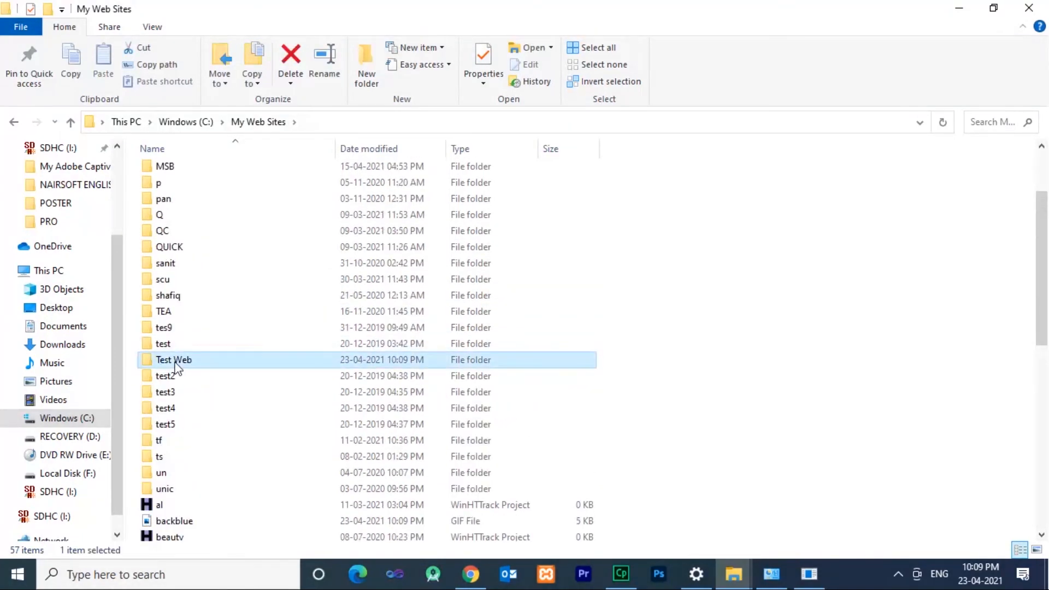
double_click(174, 360)
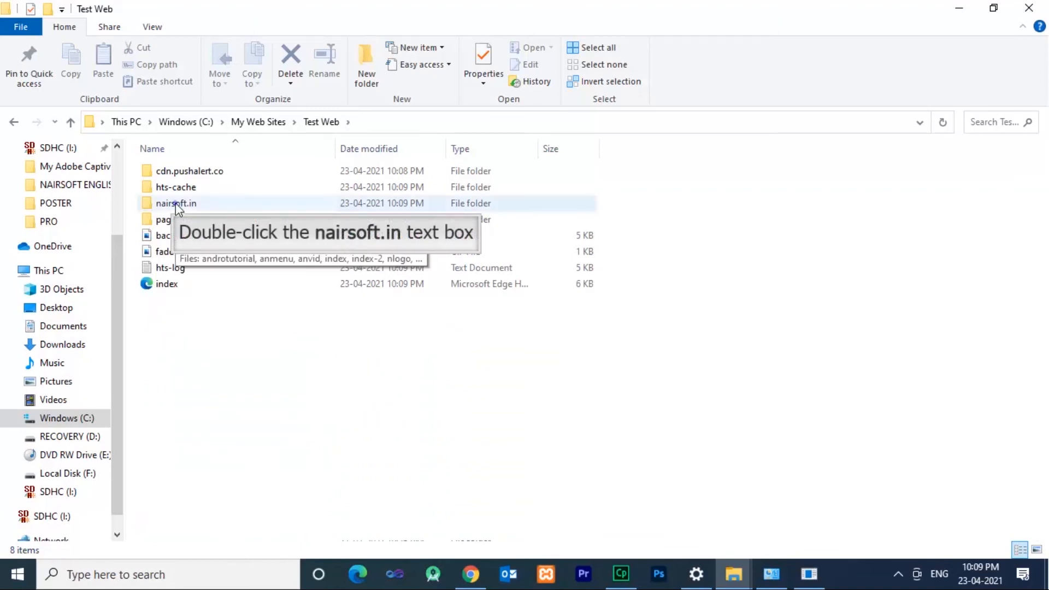
double_click(176, 203)
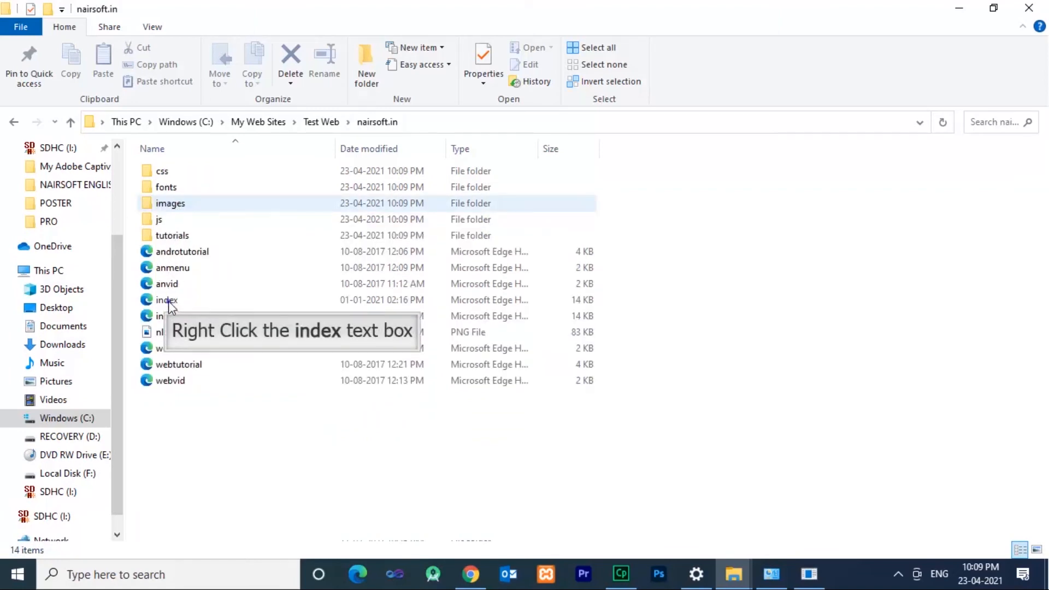
right_click(166, 300)
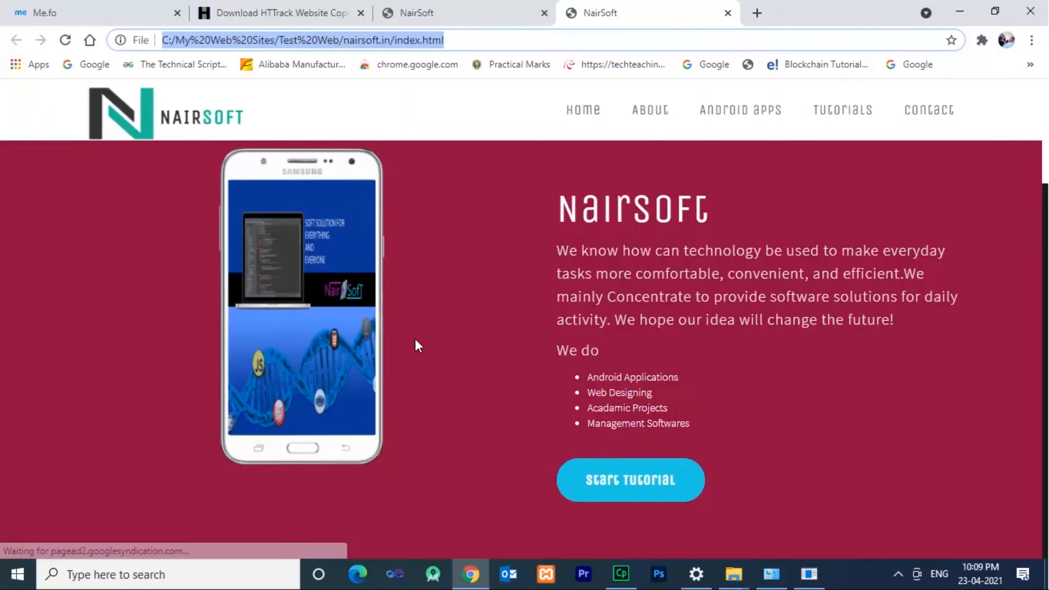
mouse_move(548, 274)
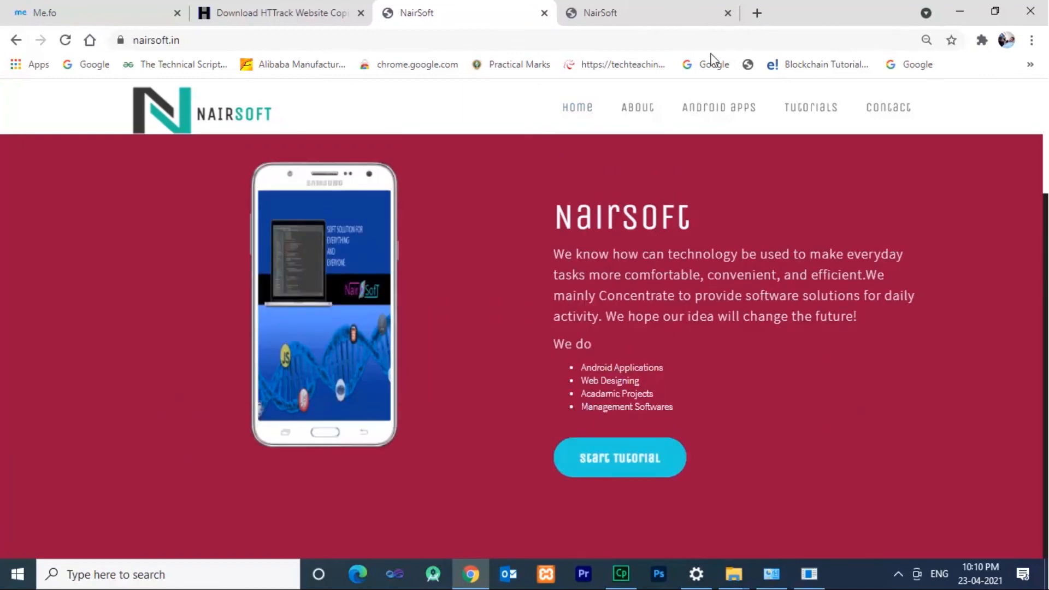
Return to the offline copy, check its Contact us details and dismiss the panel.
left_click(636, 107)
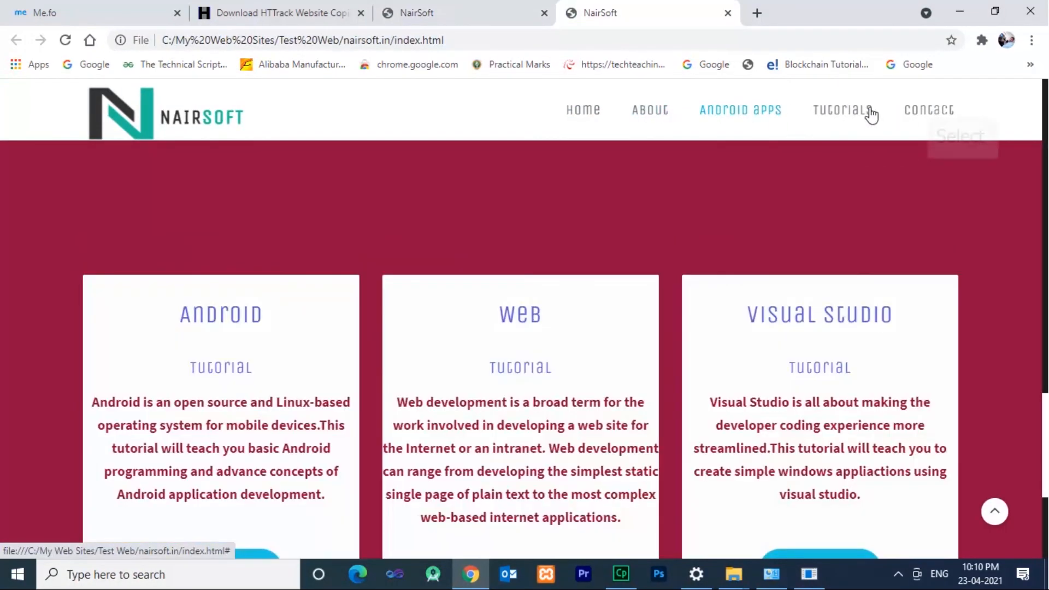
left_click(928, 109)
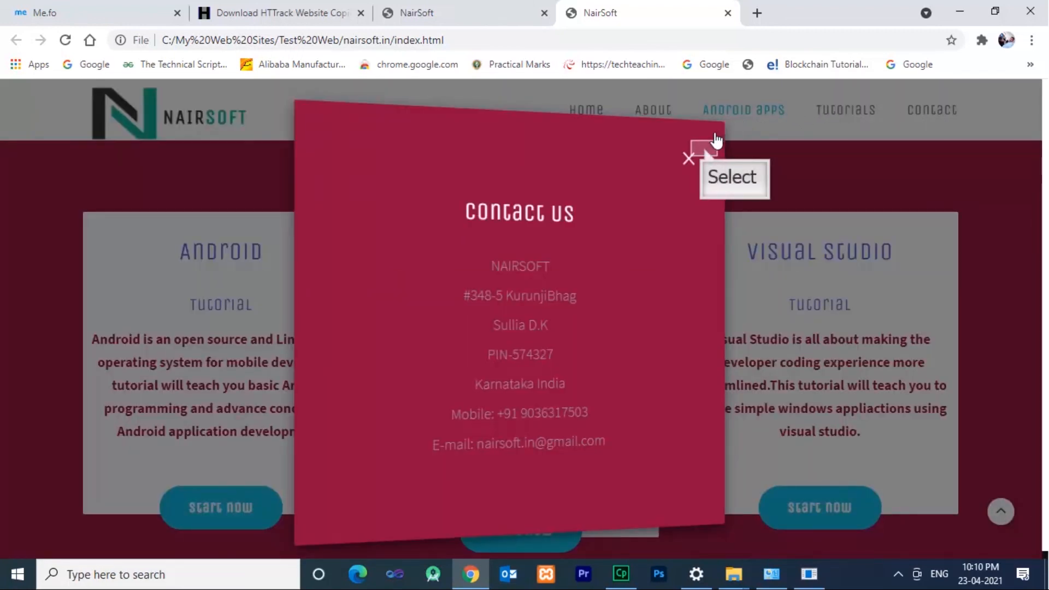
left_click(688, 158)
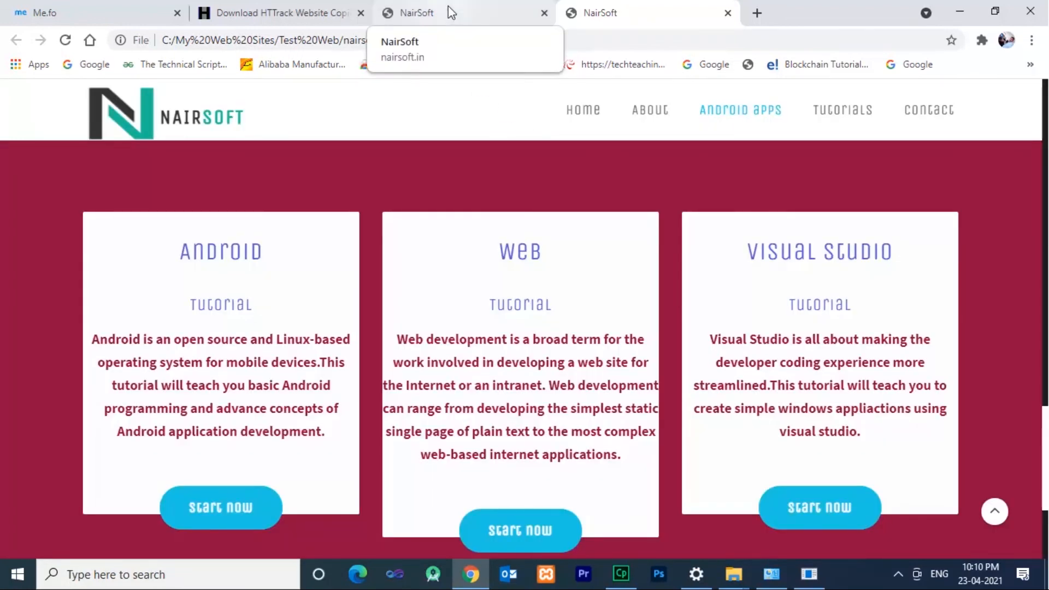